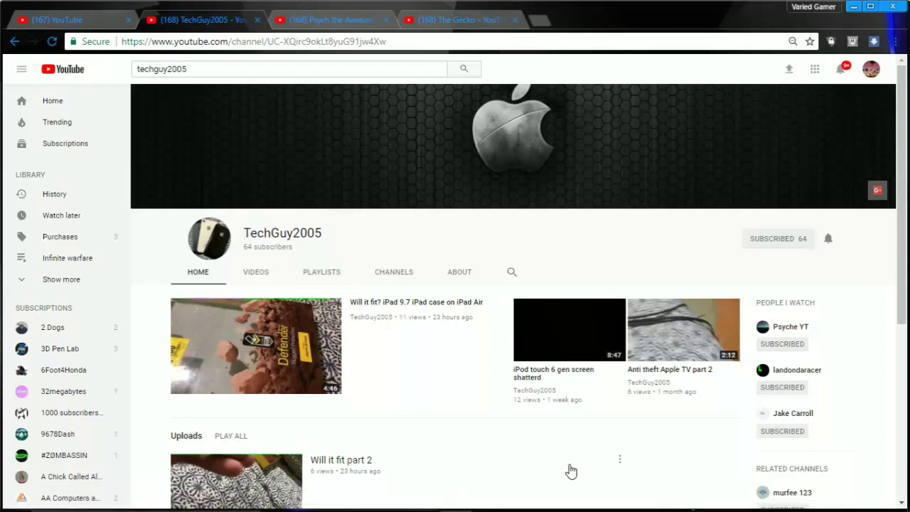
pyautogui.moveTo(255, 272)
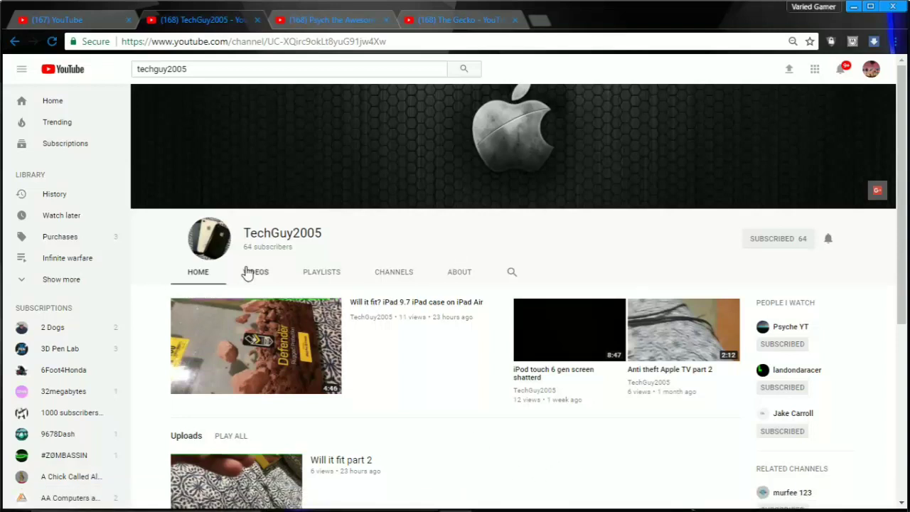
pyautogui.moveTo(329, 222)
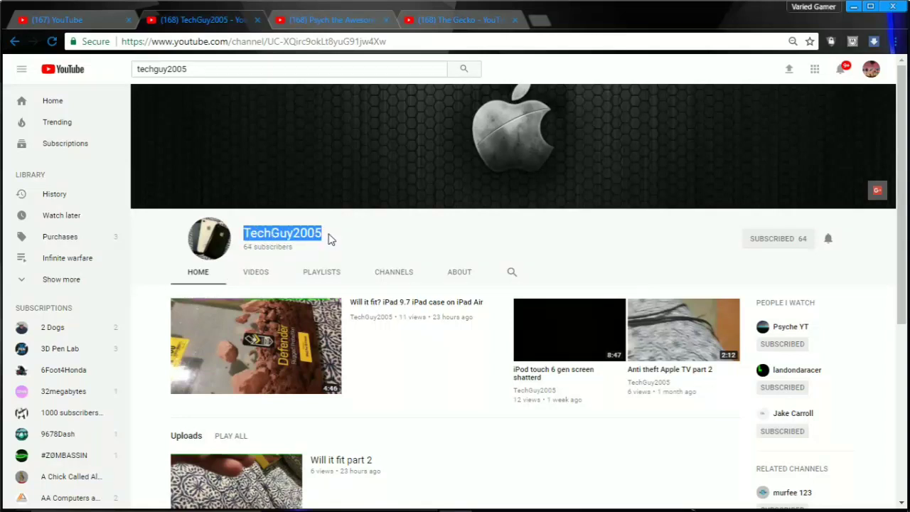
# - Open the VIDEOS tab on TechGuy2005's channel and browse the uploads grid
pyautogui.click(255, 271)
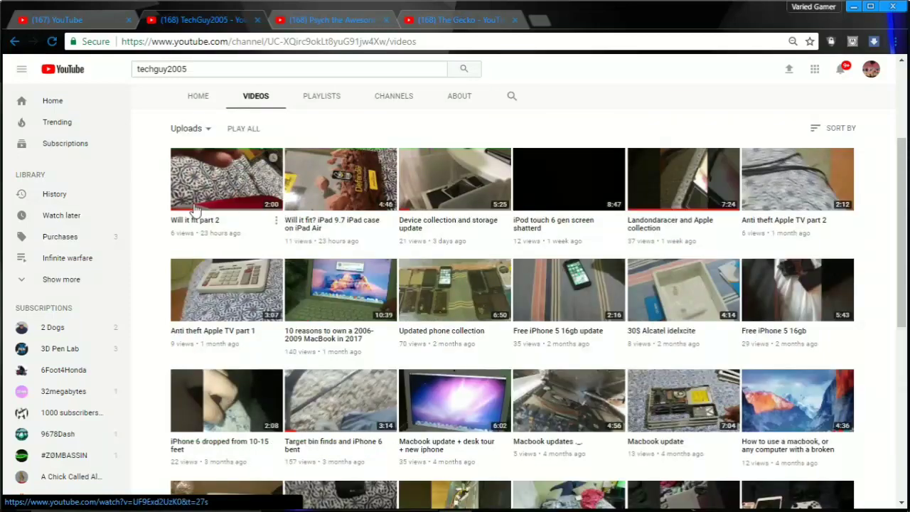
pyautogui.moveTo(317, 199)
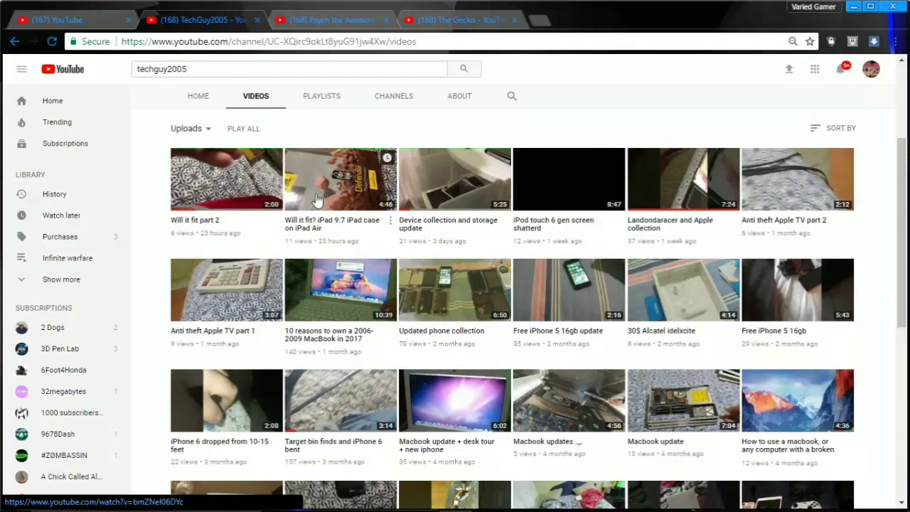
pyautogui.click(454, 180)
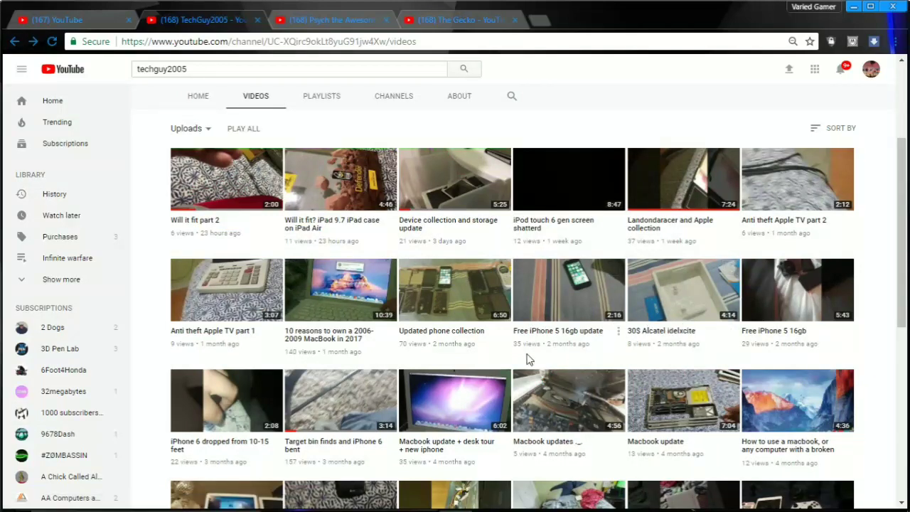
pyautogui.moveTo(345, 434)
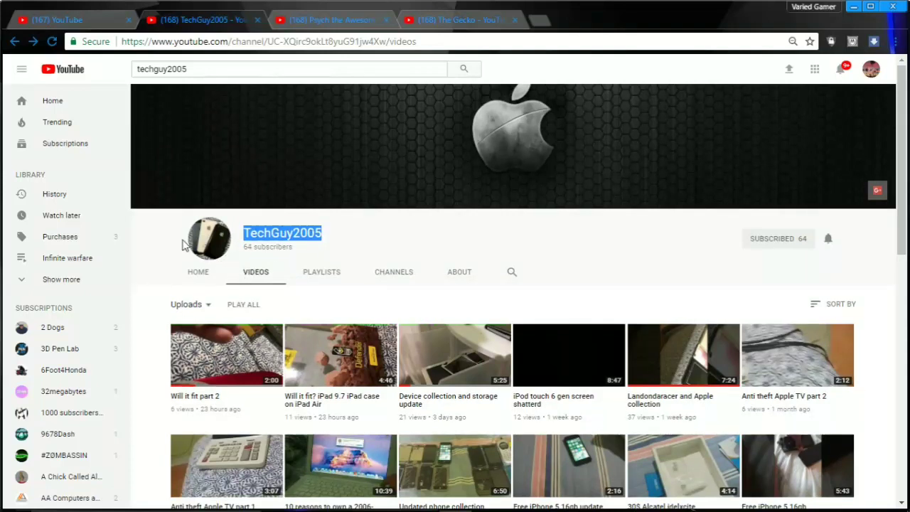
pyautogui.moveTo(754, 226)
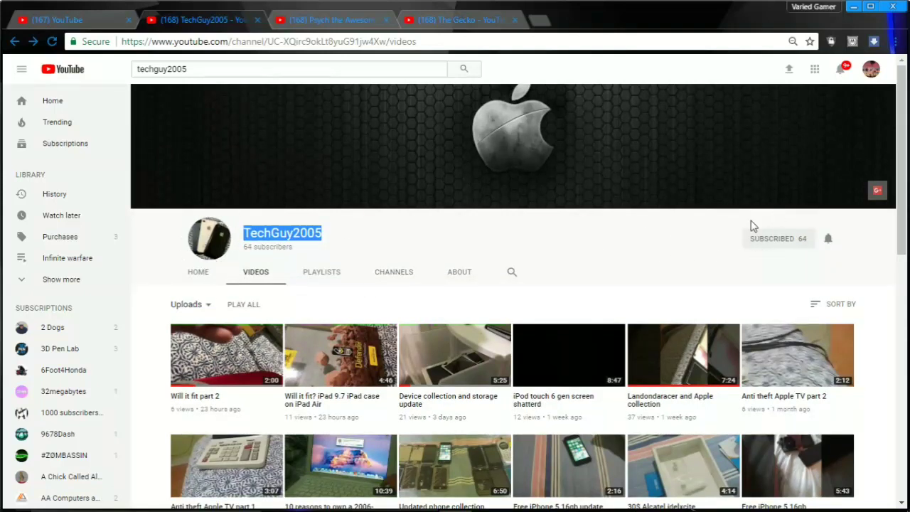
# - Switch to the Psych the Awesome tab and play 'Phones from the target phone bin'
pyautogui.click(331, 19)
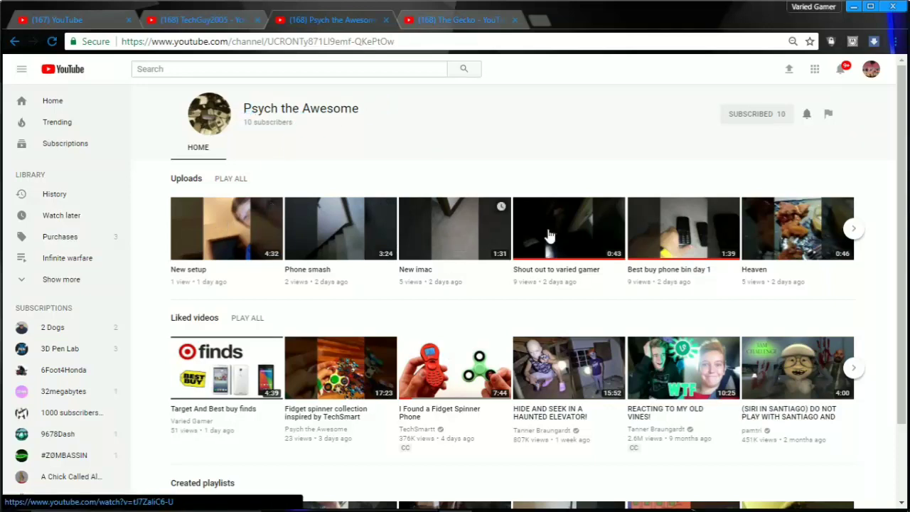
pyautogui.moveTo(704, 240)
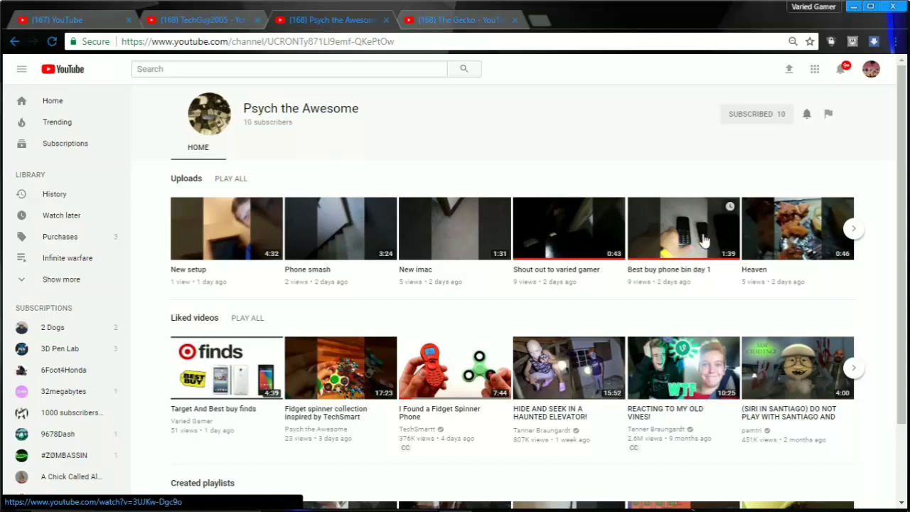
pyautogui.click(853, 228)
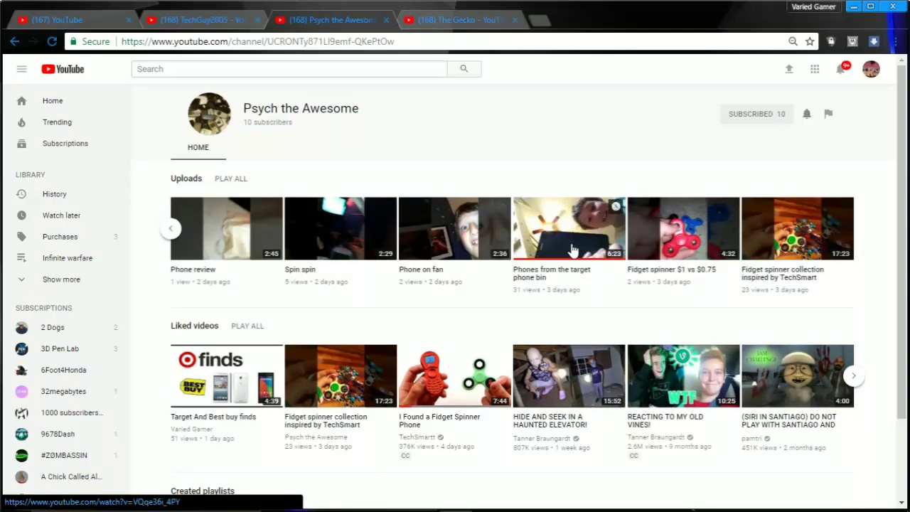
pyautogui.click(569, 228)
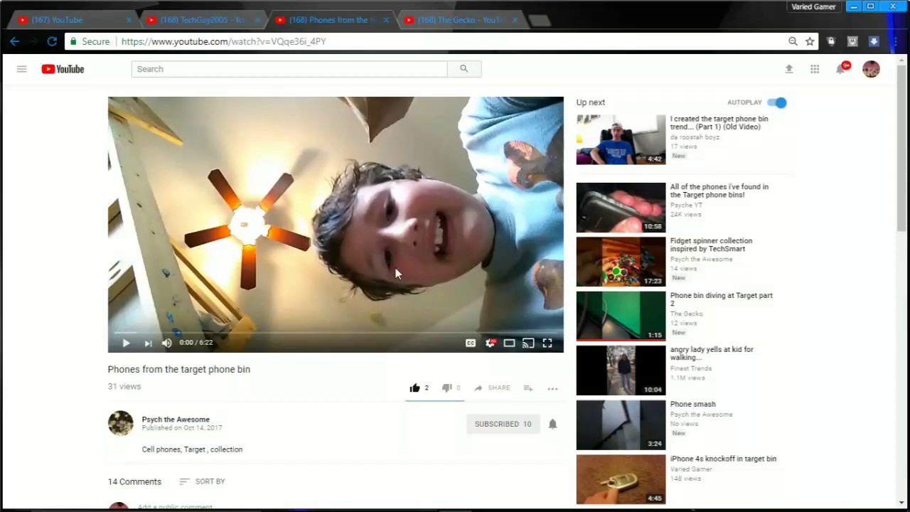
pyautogui.click(154, 333)
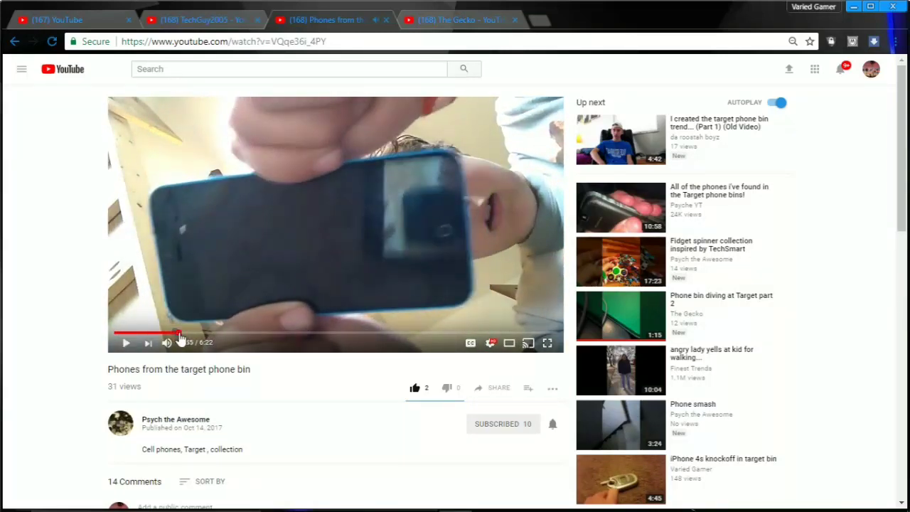
pyautogui.click(192, 334)
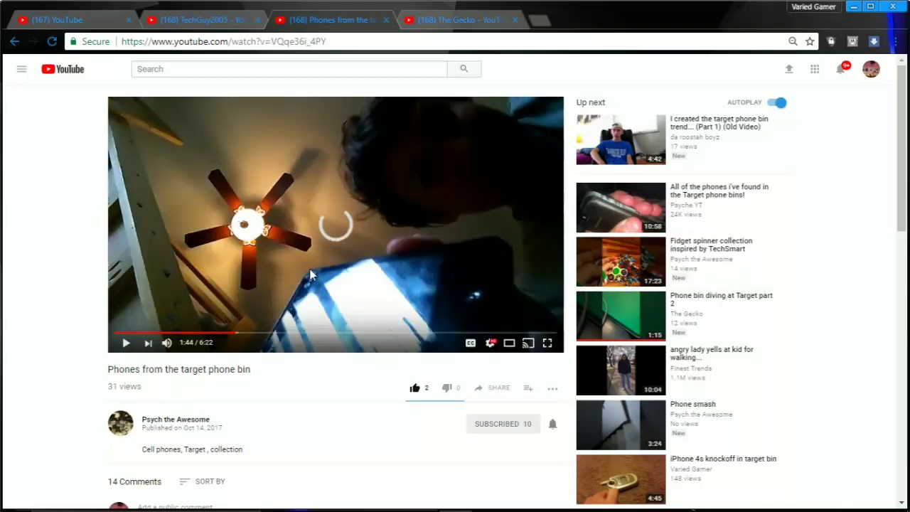
pyautogui.click(277, 333)
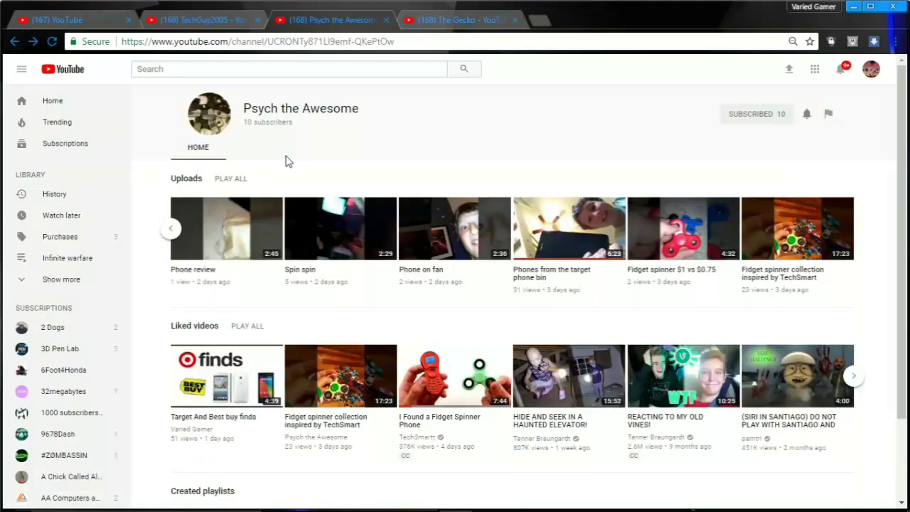
pyautogui.moveTo(342, 99)
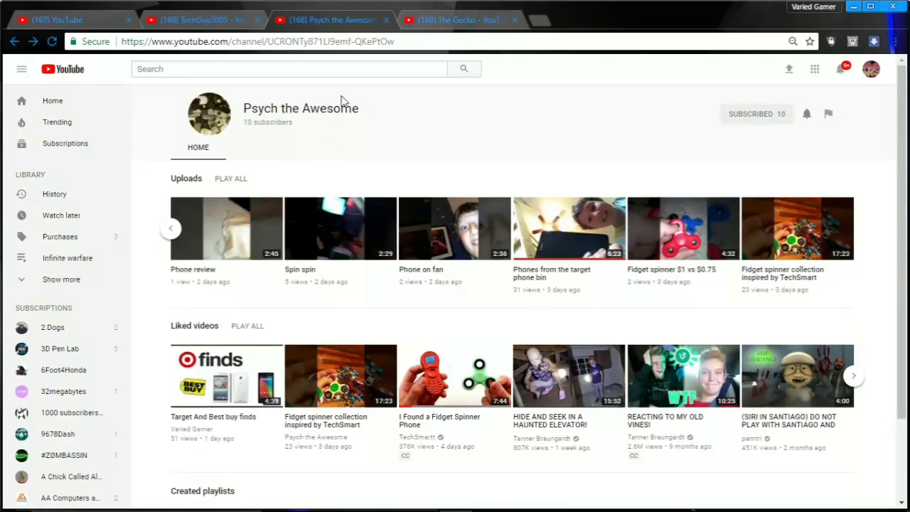
pyautogui.moveTo(452, 62)
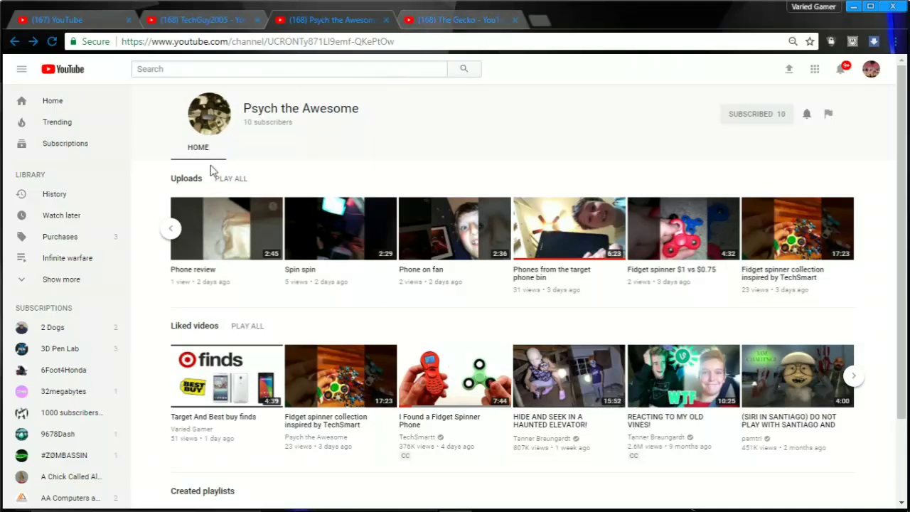
pyautogui.moveTo(304, 118)
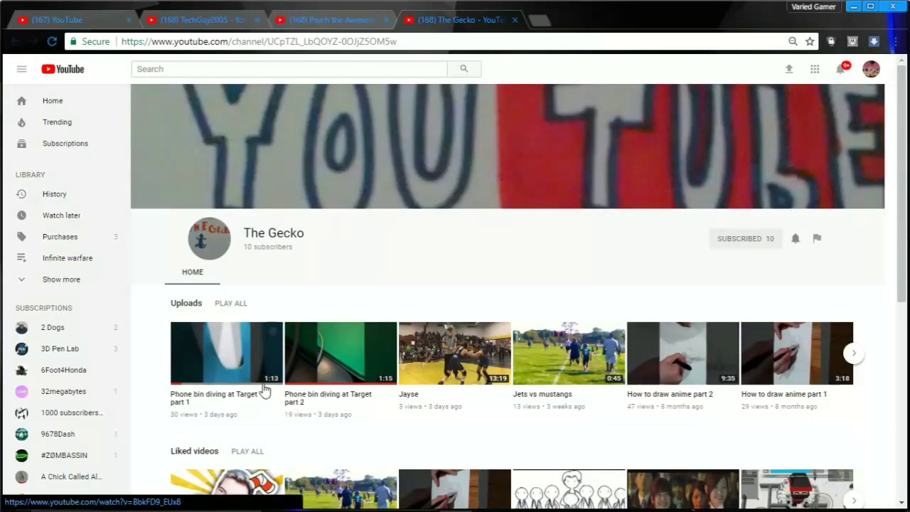
pyautogui.scroll(-3)
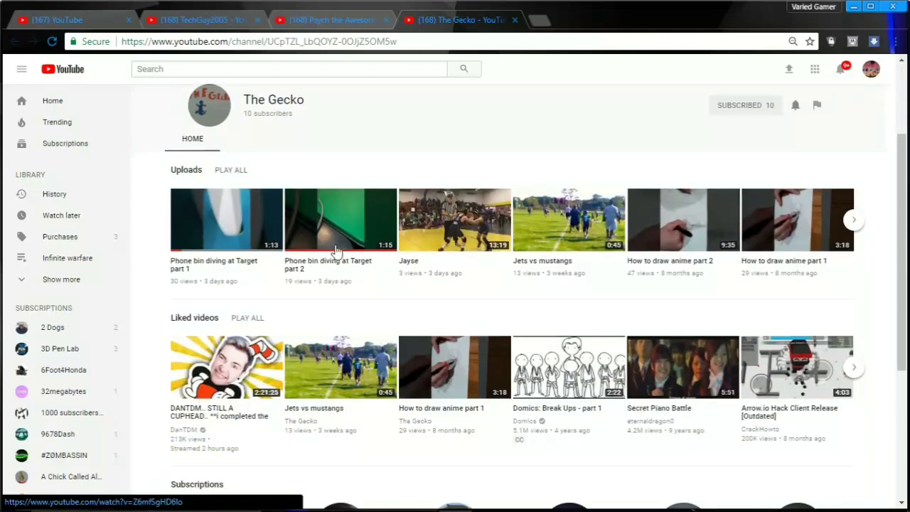
pyautogui.moveTo(289, 281)
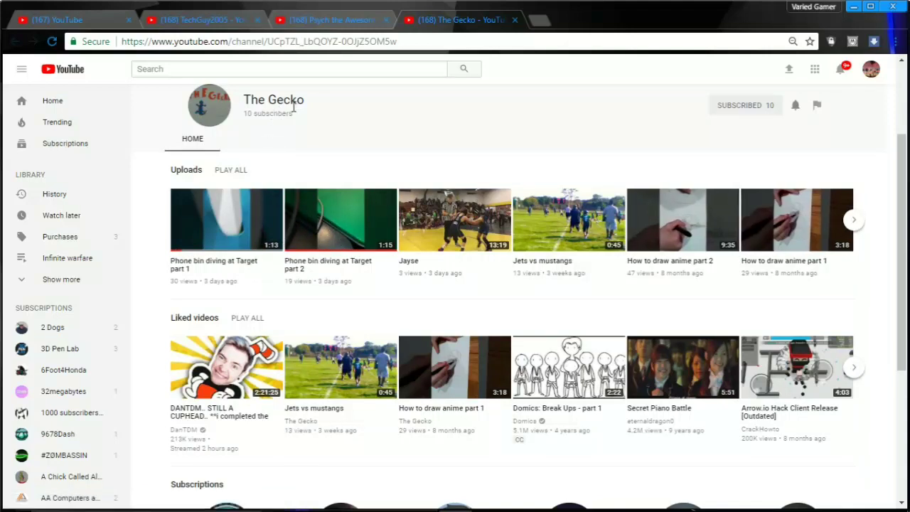
pyautogui.moveTo(359, 247)
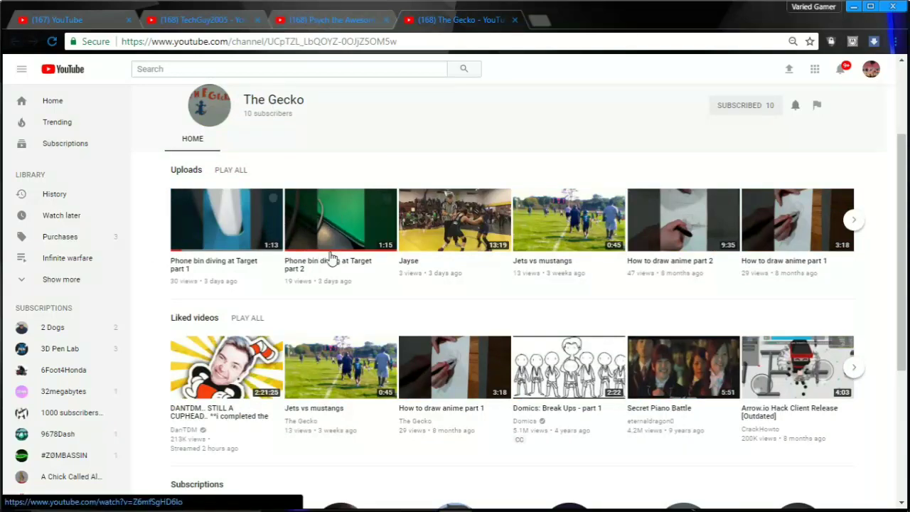
pyautogui.moveTo(279, 212)
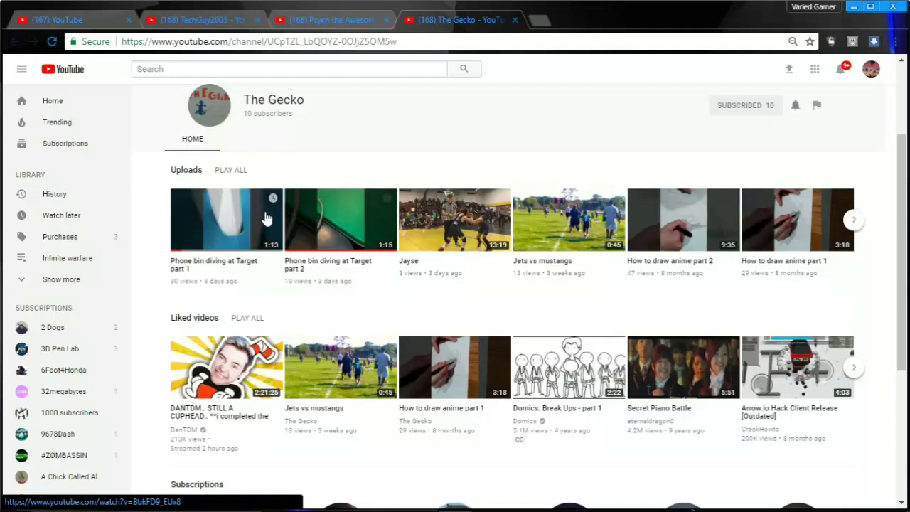
pyautogui.moveTo(701, 254)
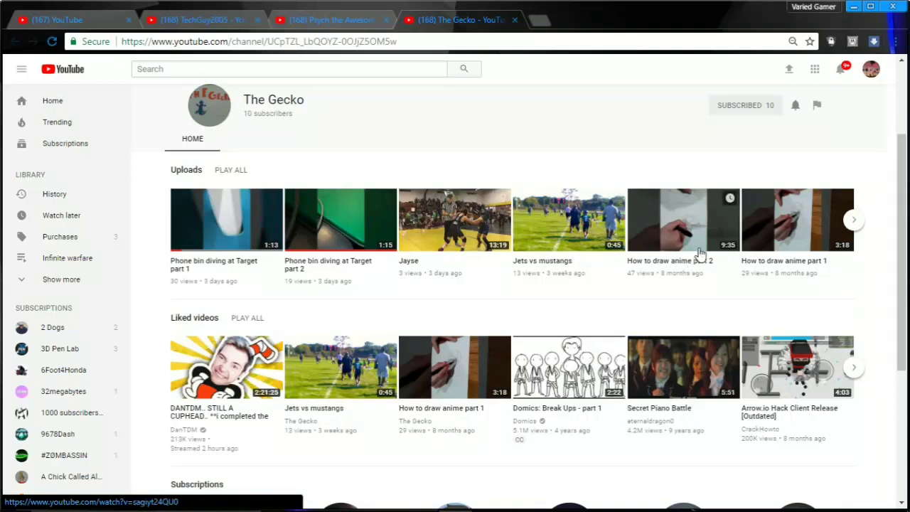
pyautogui.click(199, 19)
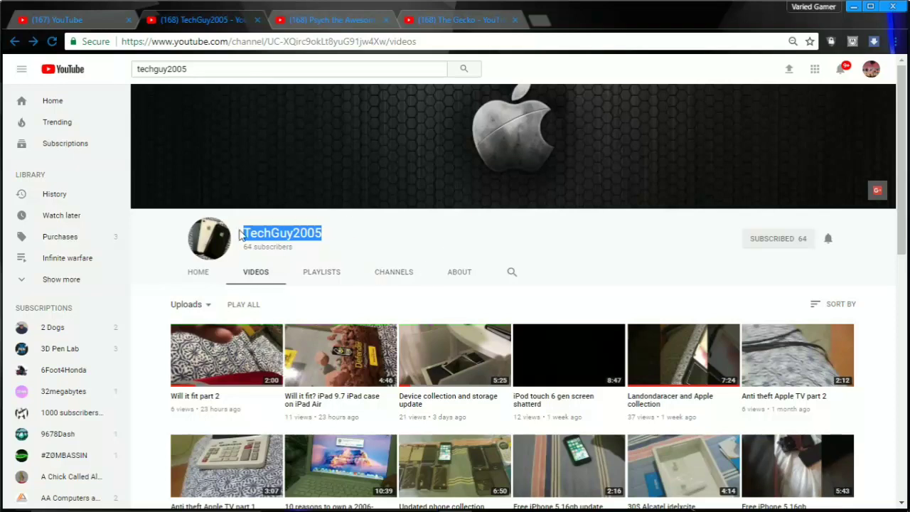
pyautogui.click(460, 19)
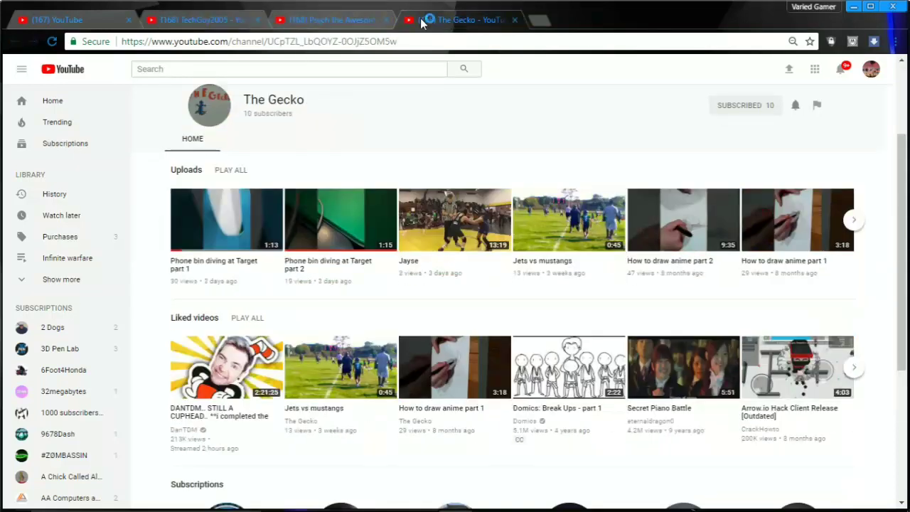
pyautogui.click(199, 19)
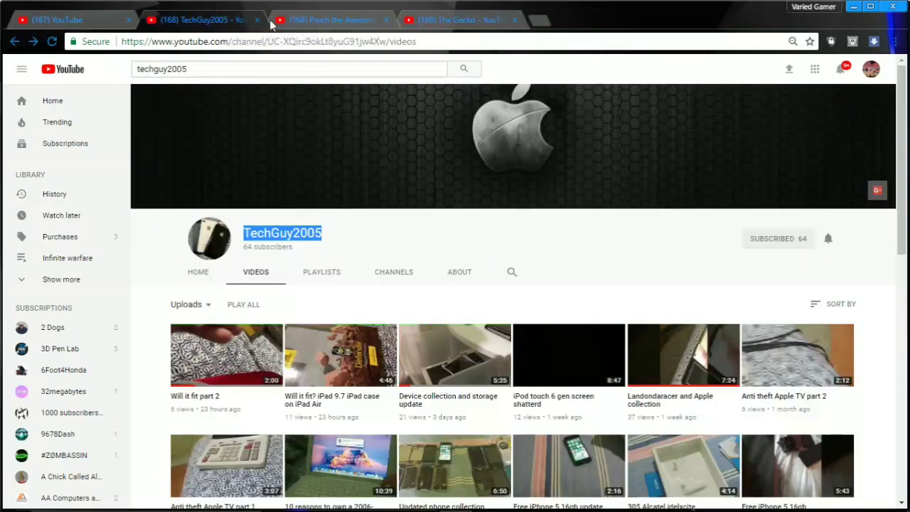